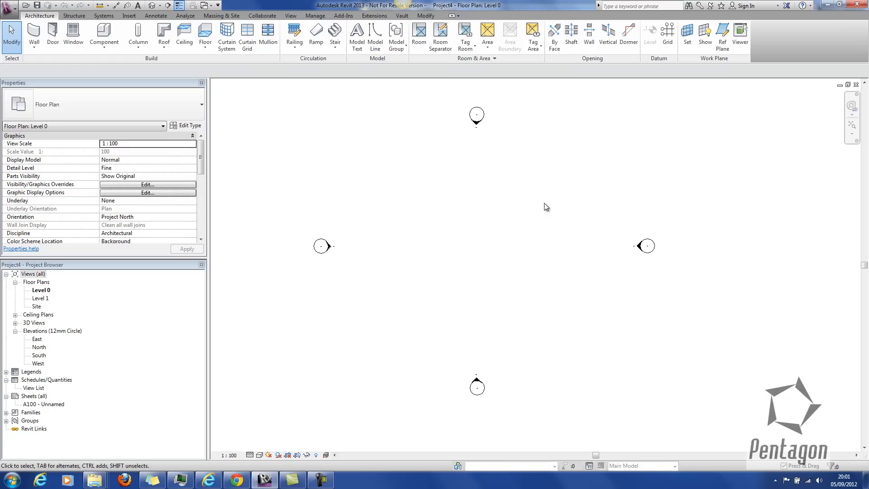
# Step: Draw the main rectangular block, two side buildings, linking corridors and interior partition walls
pyautogui.moveTo(546, 207); pyautogui.dragTo(491, 257)
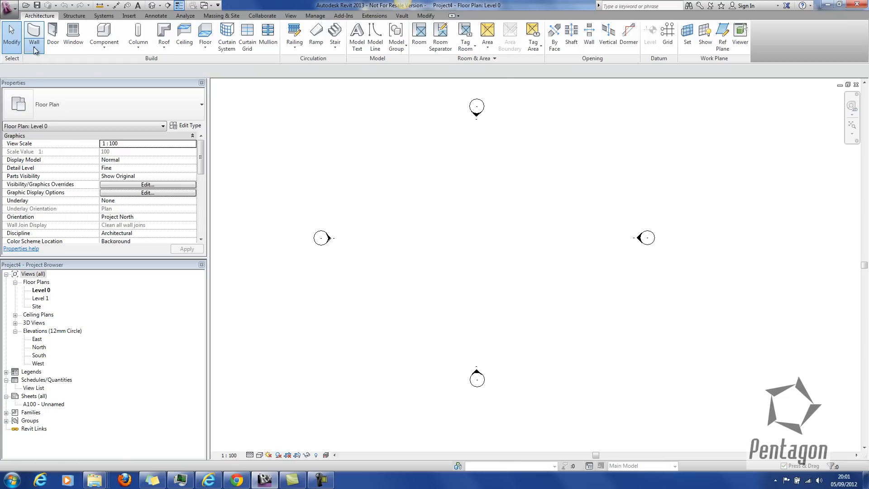
pyautogui.click(36, 36)
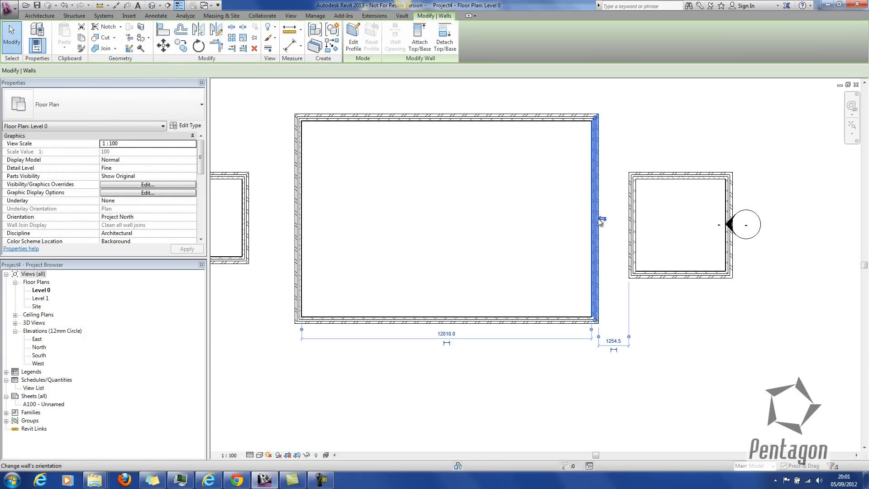
pyautogui.moveTo(597, 225); pyautogui.dragTo(552, 228)
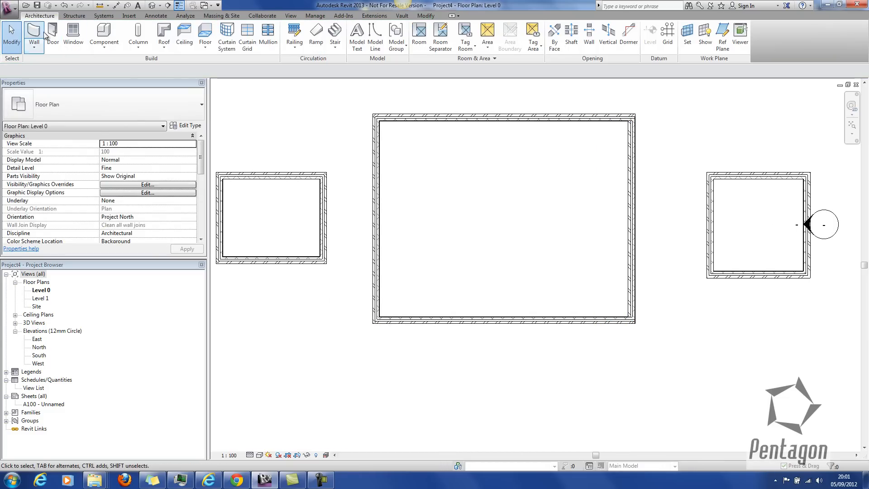
pyautogui.click(34, 34)
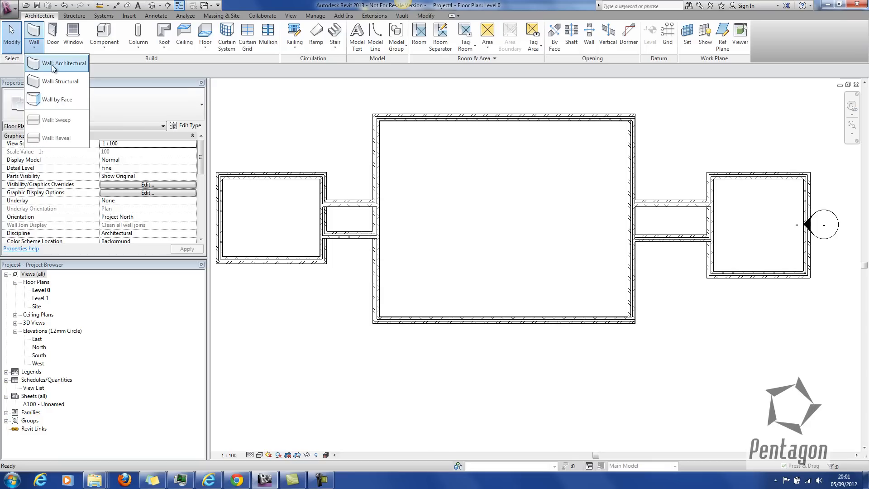
pyautogui.click(59, 63)
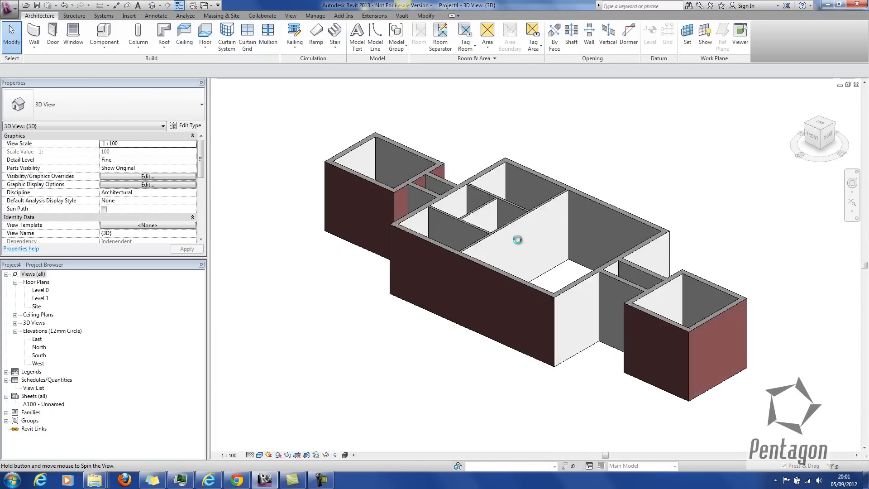
# Step: Flip the main block's right end wall so its exterior faces outward, then return to the Level 0 plan
pyautogui.click(631, 322)
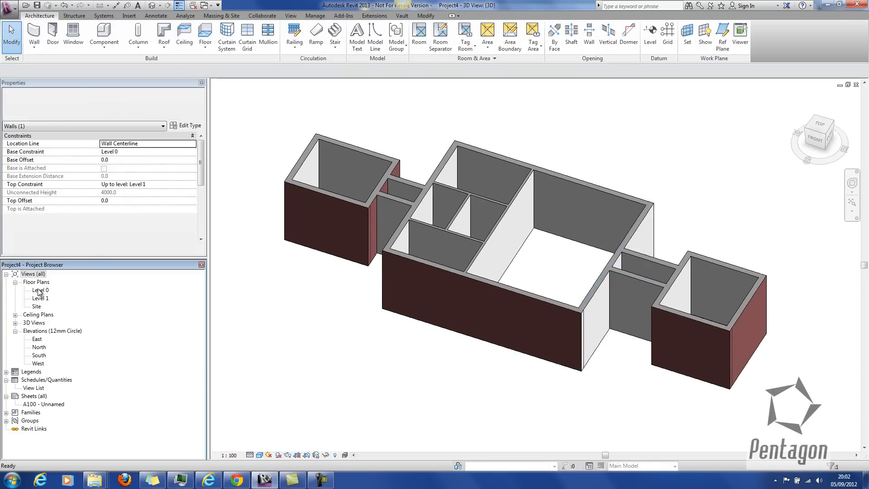
pyautogui.doubleClick(40, 289)
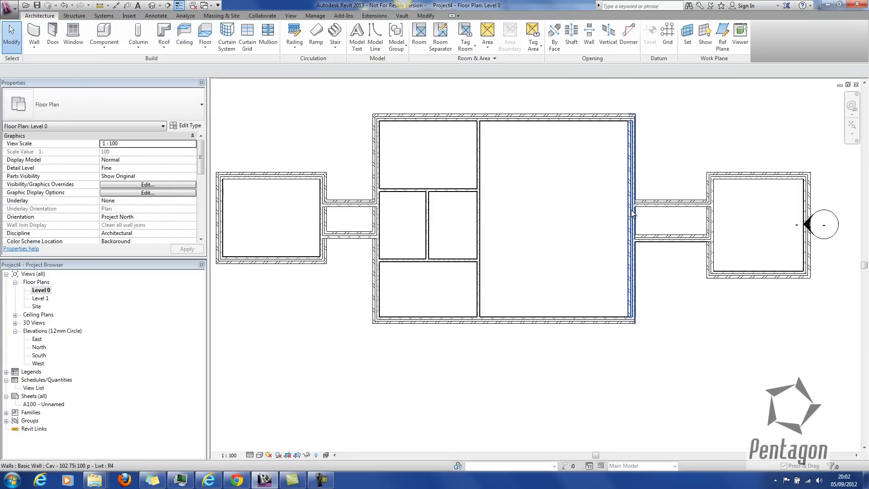
pyautogui.click(673, 209)
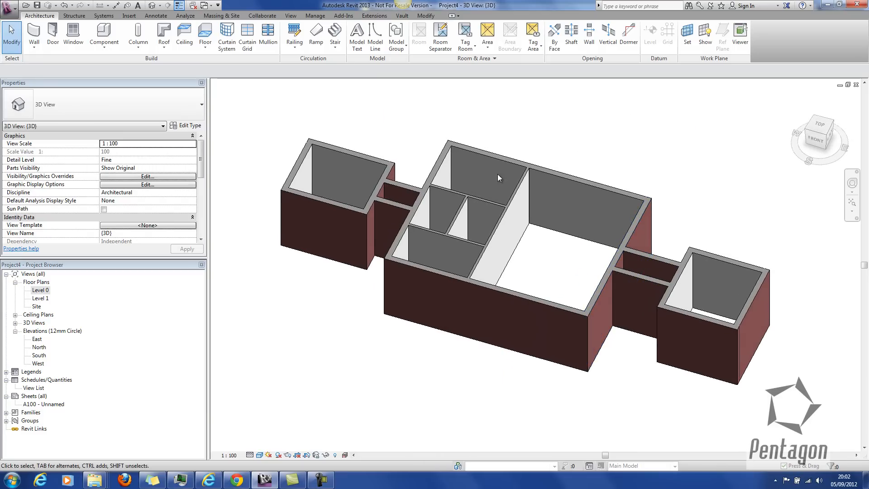
pyautogui.moveTo(550, 283)
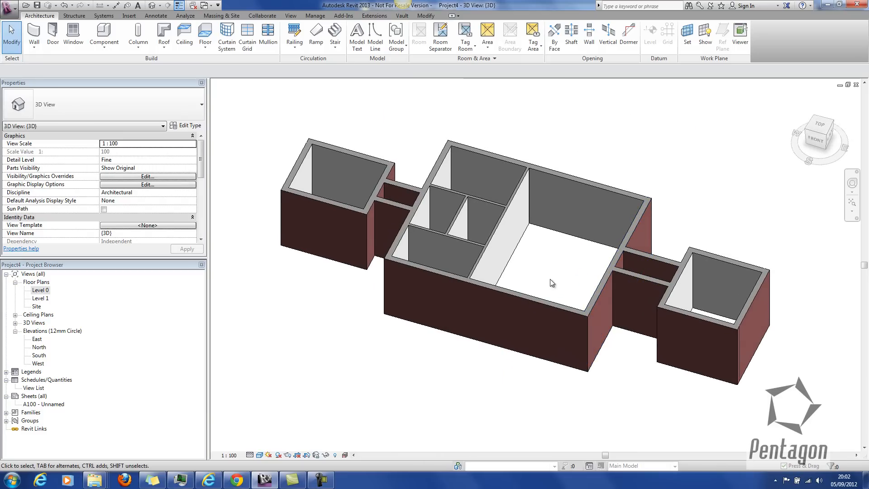
pyautogui.doubleClick(41, 290)
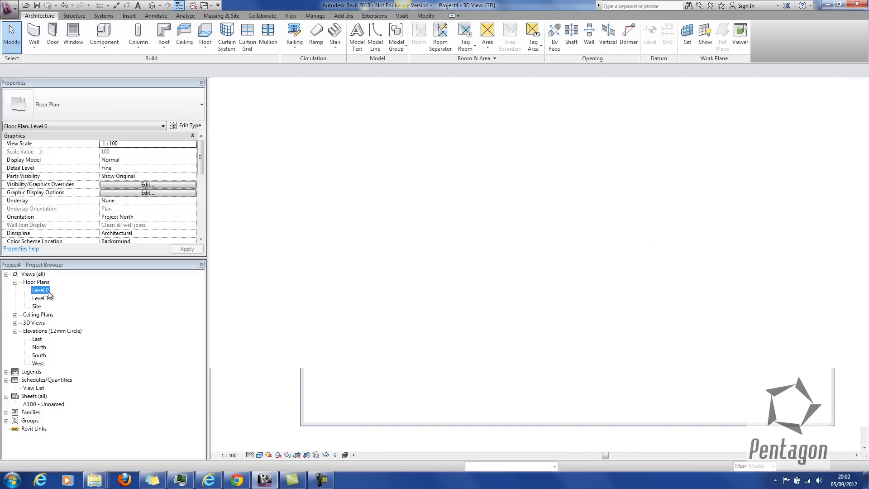
# Step: In Manage > Phases, rename the New Construction phase to Phase 1
pyautogui.doubleClick(40, 290)
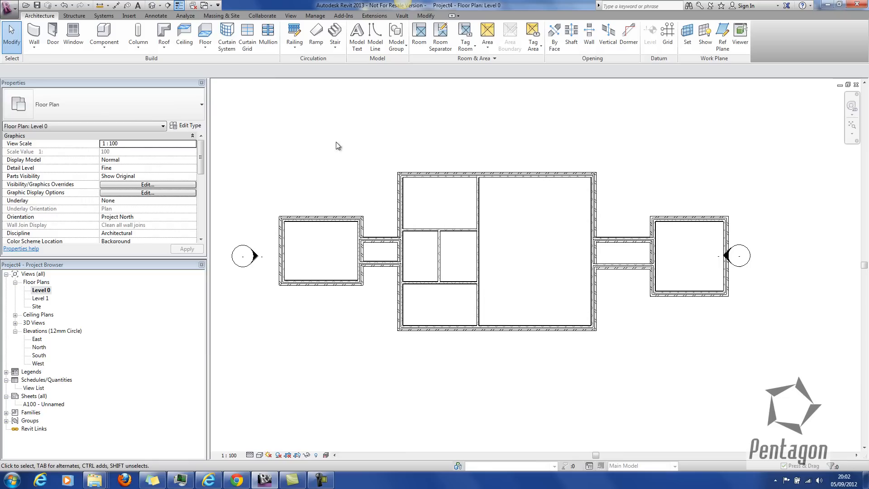
pyautogui.moveTo(315, 16)
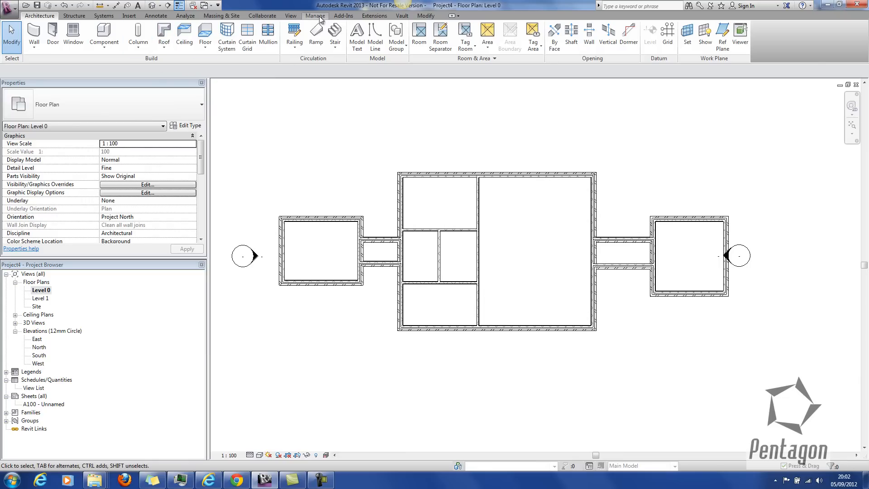
pyautogui.click(315, 15)
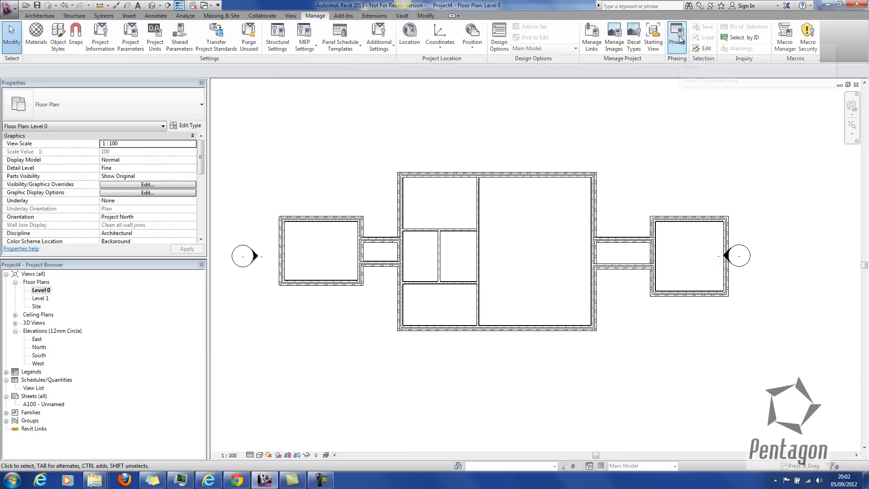
pyautogui.click(676, 37)
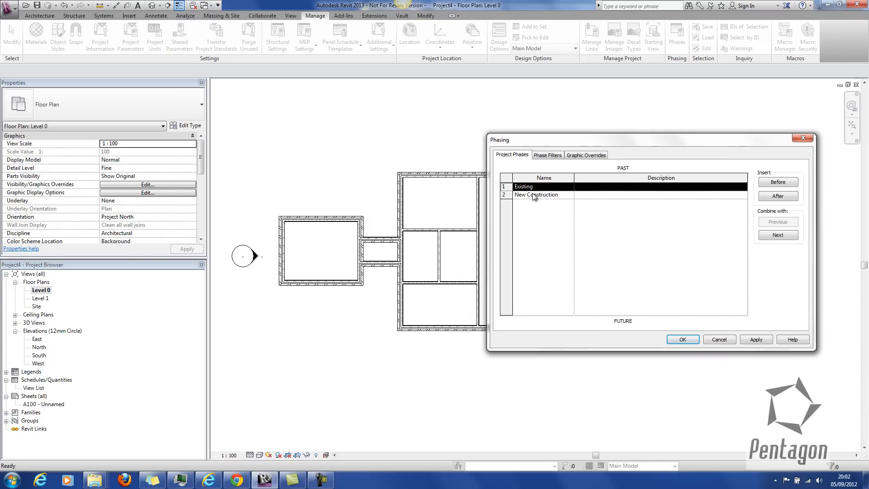
pyautogui.moveTo(556, 199)
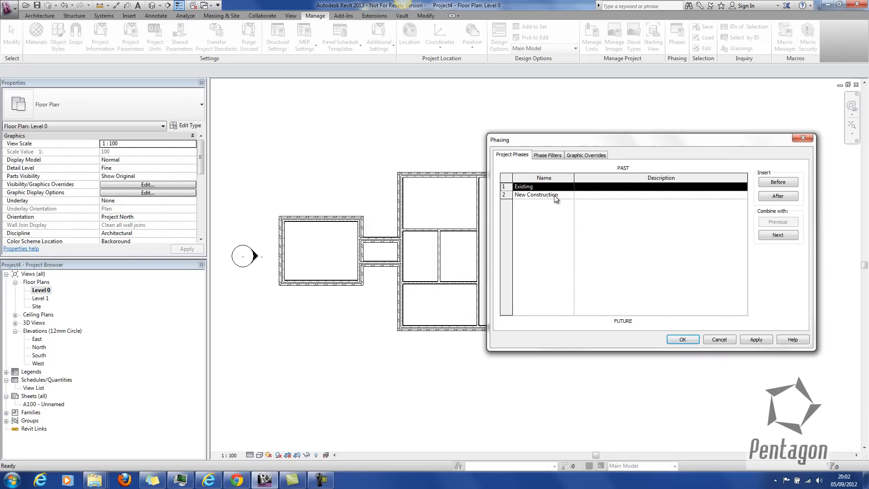
pyautogui.doubleClick(536, 194)
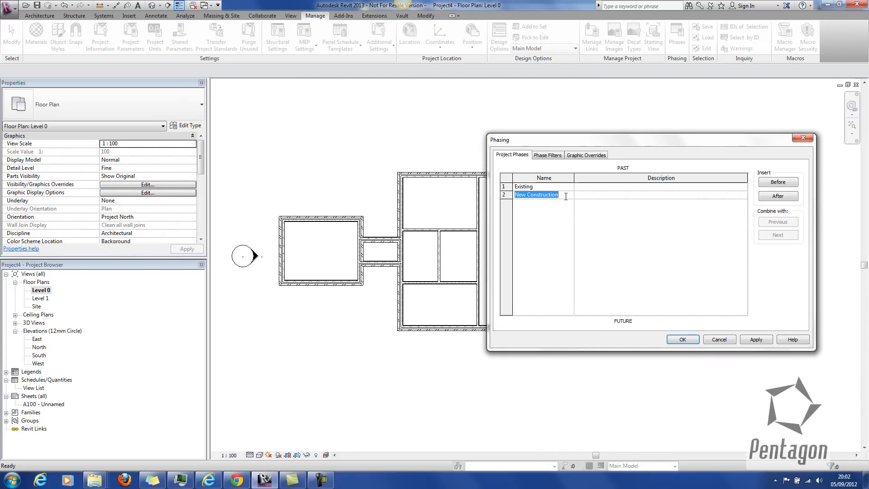
pyautogui.write('Phase 1')
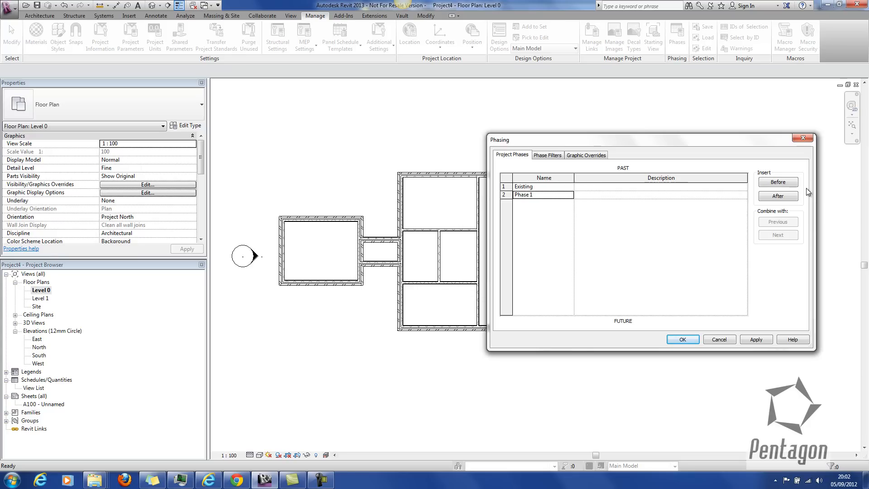
# Step: Add Phase 2 and set descriptions Existing Build, Phase 1 construction and Phase 2 construction
pyautogui.click(778, 195)
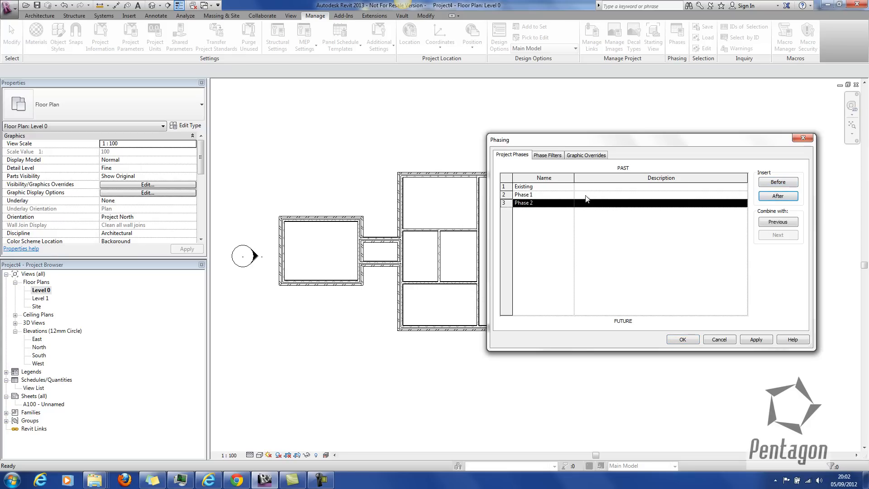
pyautogui.write('Phase 1')
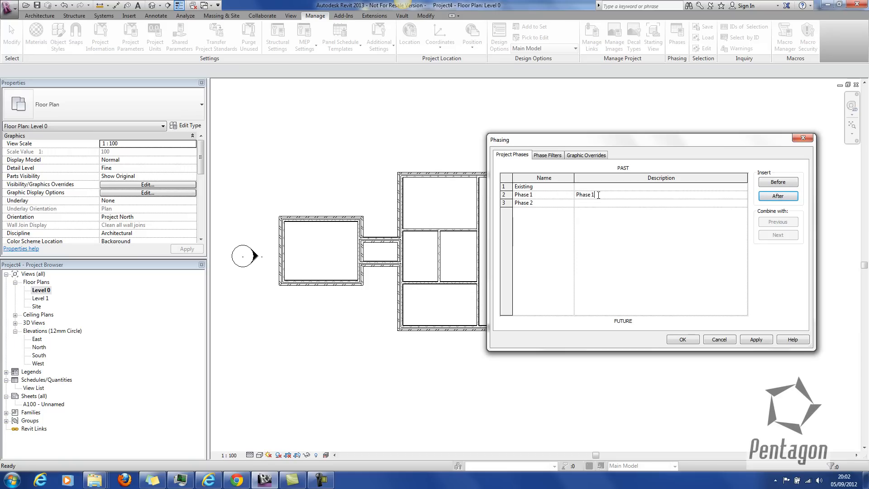
pyautogui.write('dons')
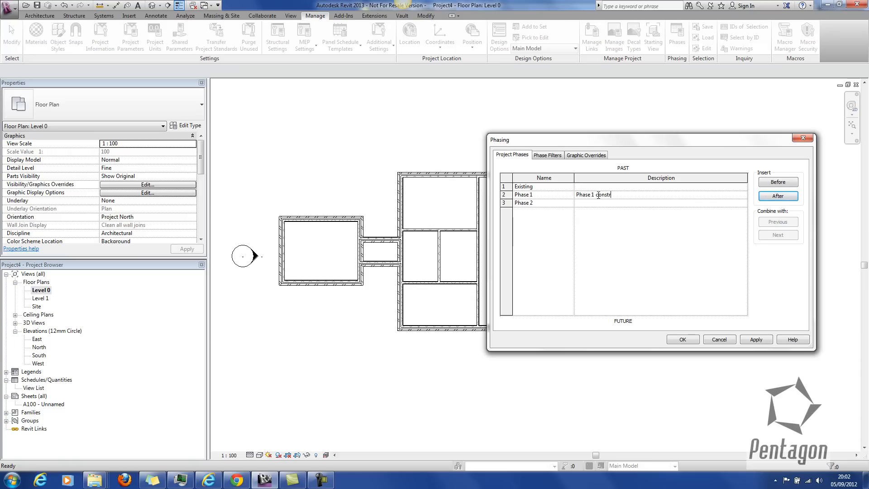
pyautogui.write('ruction')
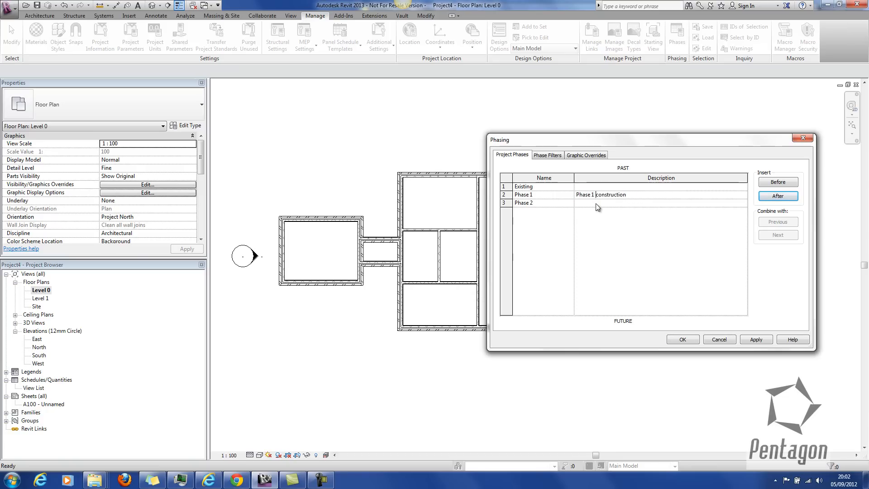
pyautogui.write('Phase construction')
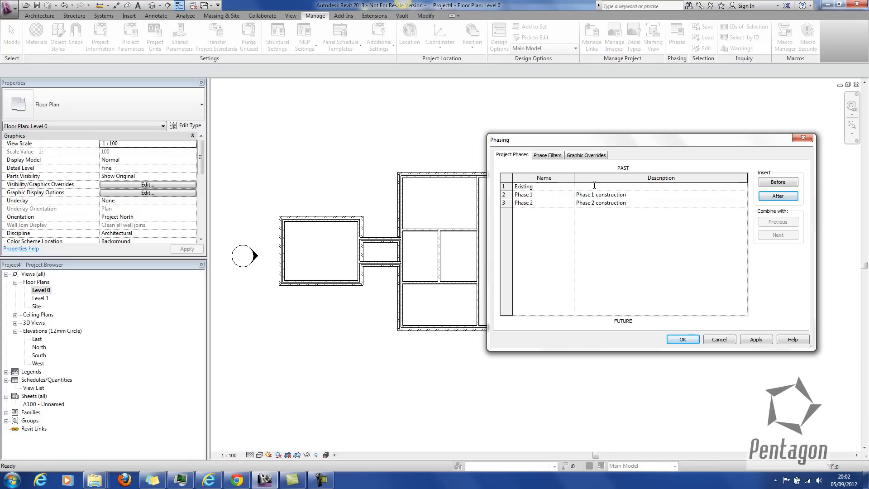
pyautogui.write('Existing')
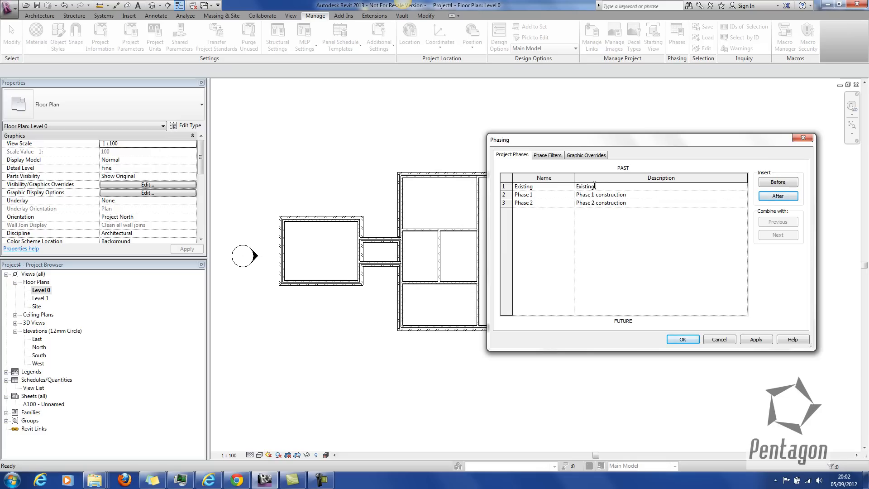
pyautogui.write('Build')
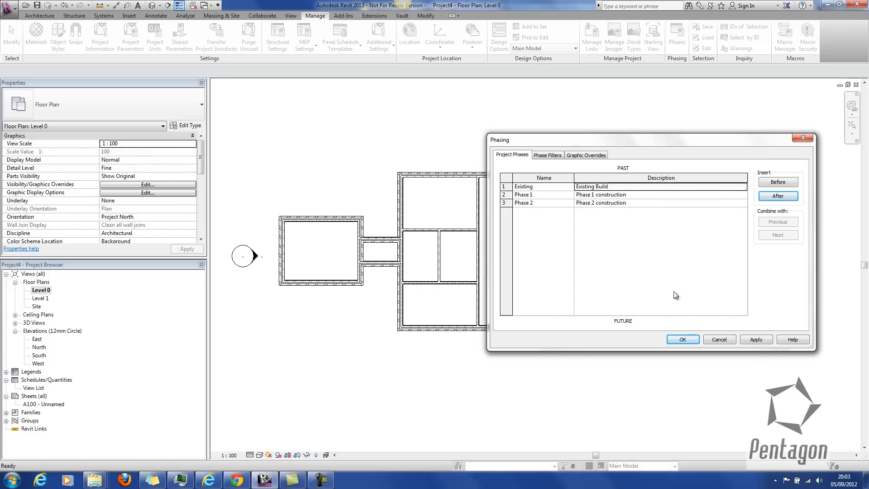
pyautogui.click(682, 339)
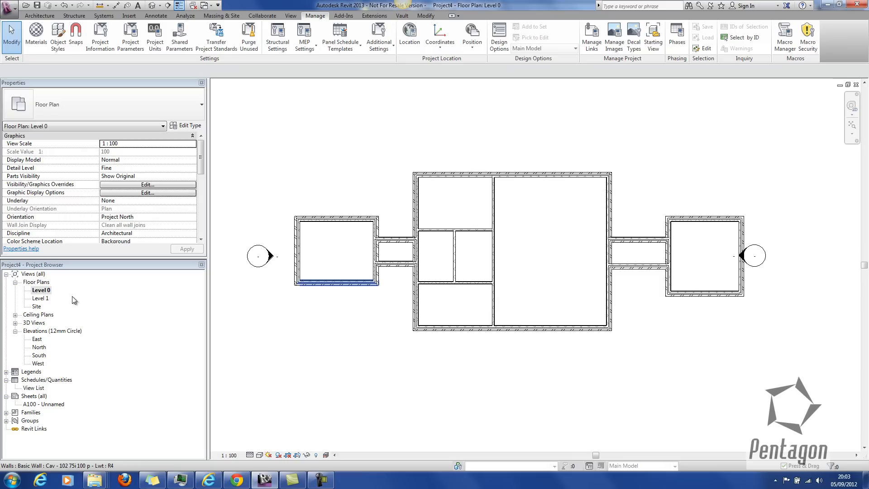
# Step: Rename the Level 0 view and its level to Level 0 Existing, then select the central block's walls
pyautogui.rightClick(40, 290)
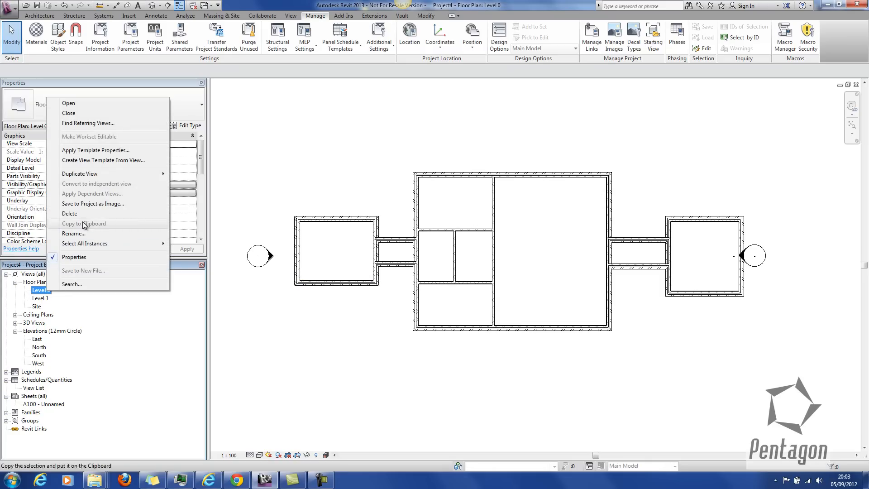
pyautogui.click(72, 233)
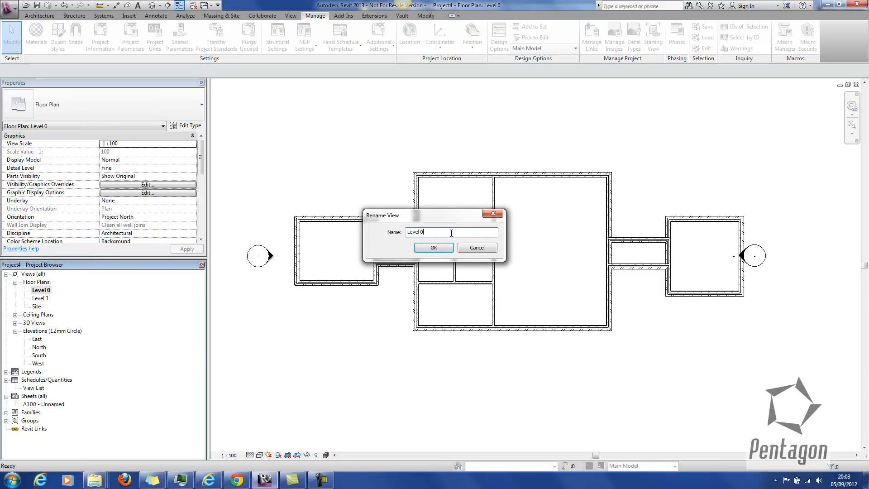
pyautogui.write('Existing')
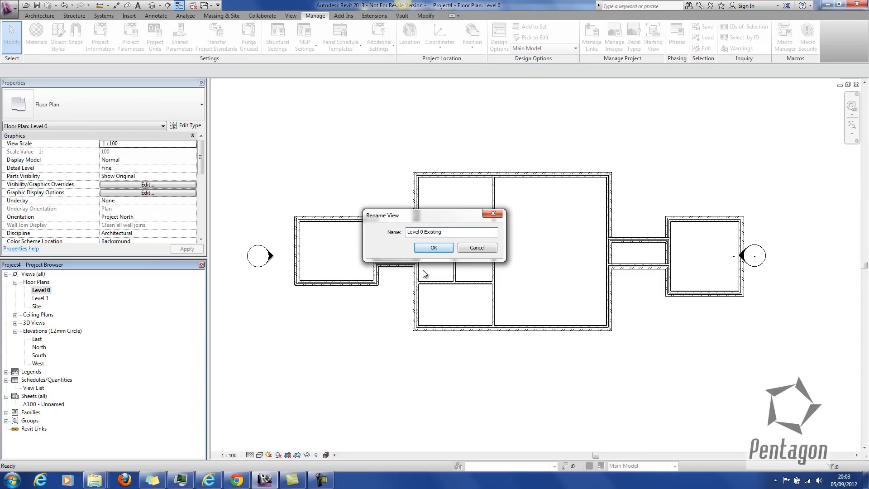
pyautogui.click(433, 247)
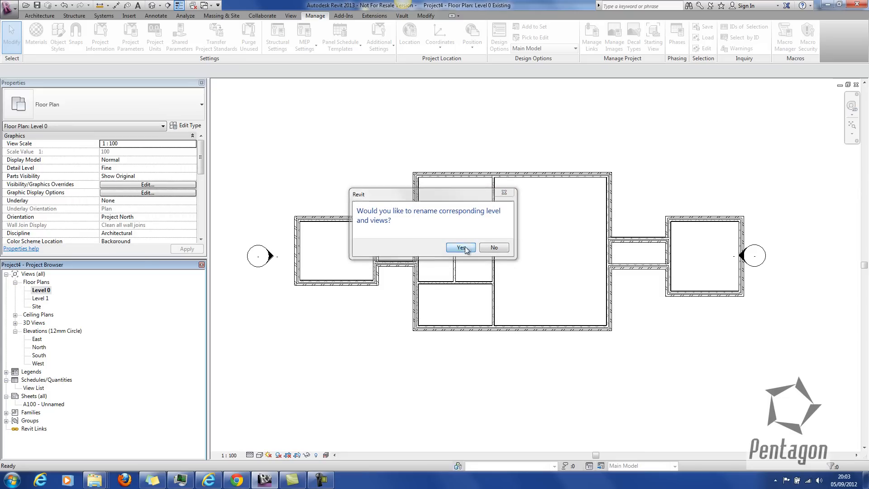
pyautogui.click(460, 247)
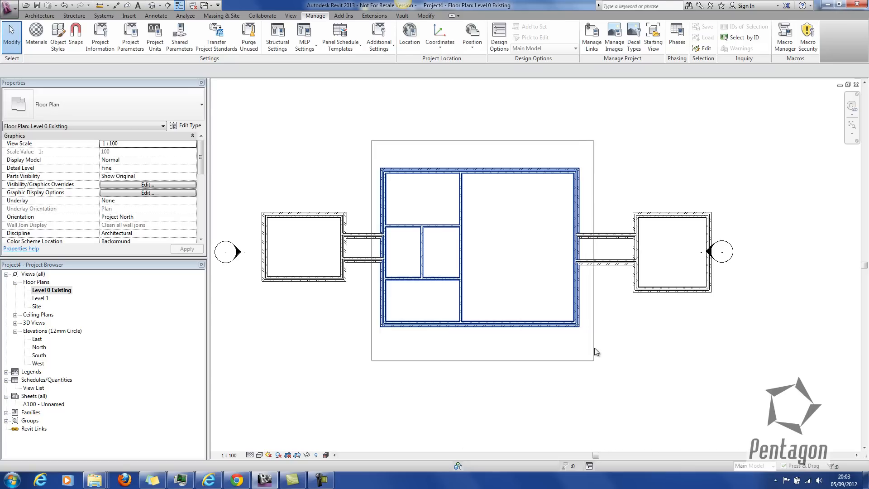
pyautogui.click(461, 242)
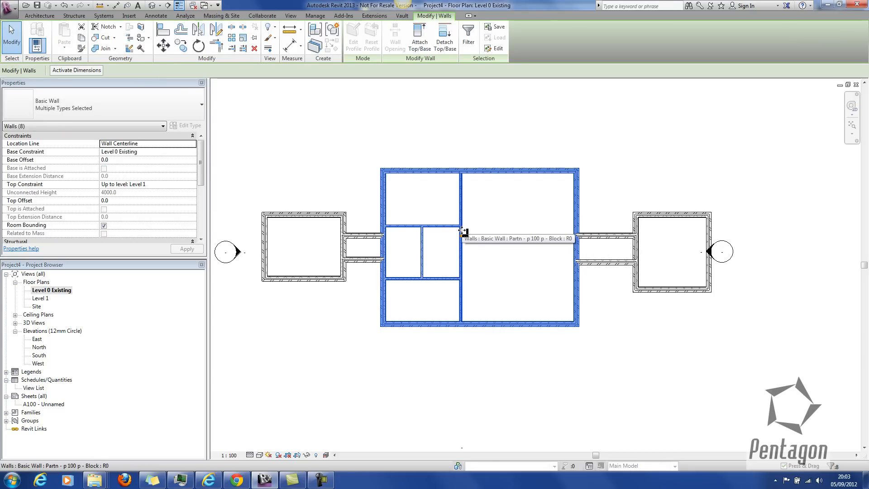
# Step: Set Phase Created to Existing for the selected central building walls
pyautogui.scroll(-3)
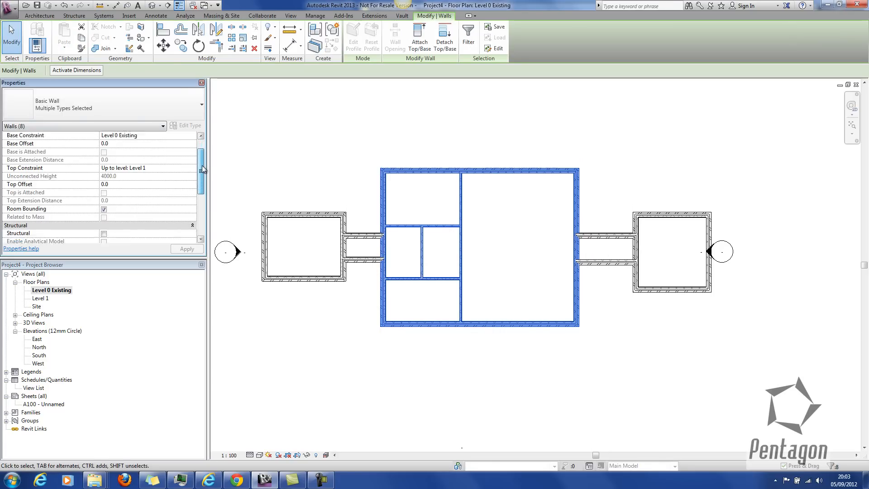
pyautogui.scroll(-3)
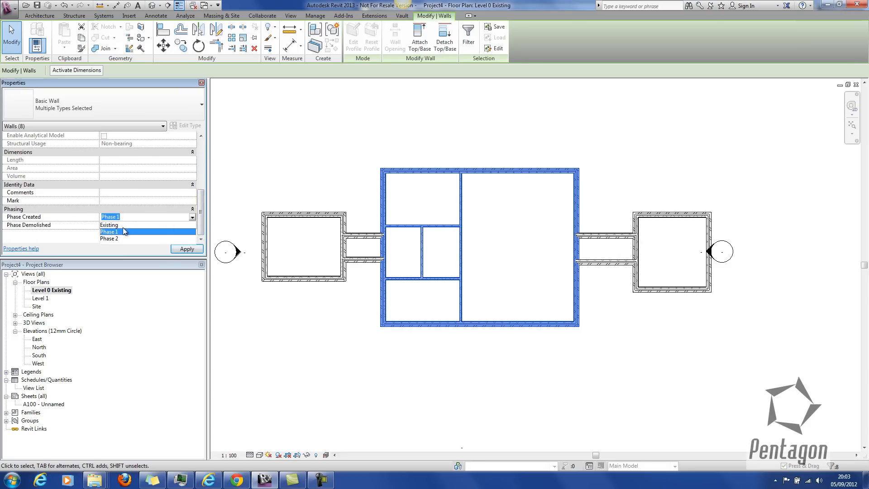
pyautogui.click(109, 224)
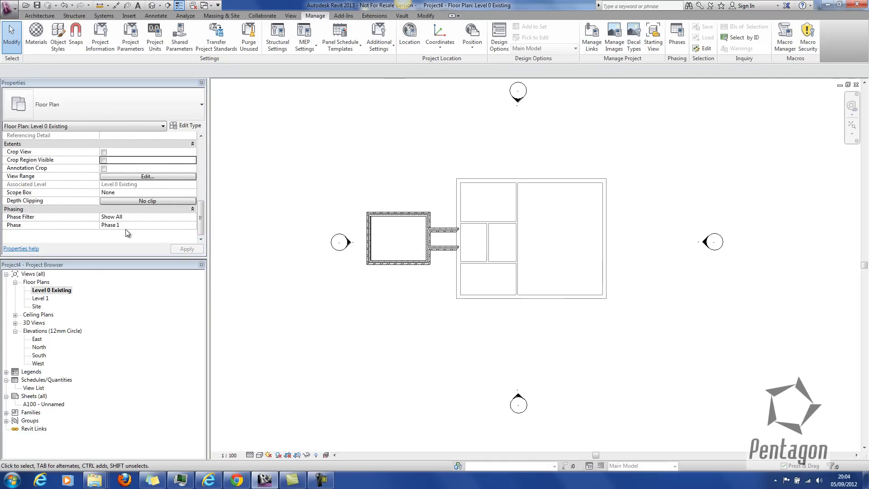
pyautogui.moveTo(185, 227)
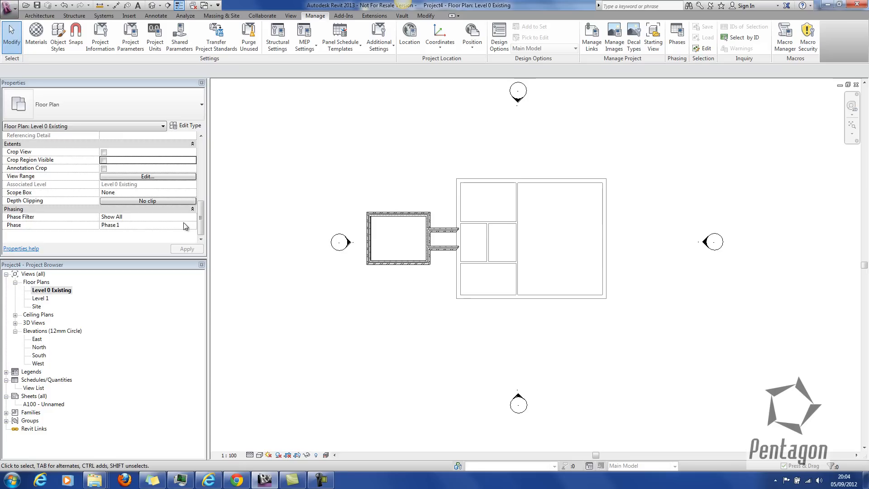
# Step: Change the Level 0 Existing view's Phase property from Phase 1 to Existing
pyautogui.click(192, 225)
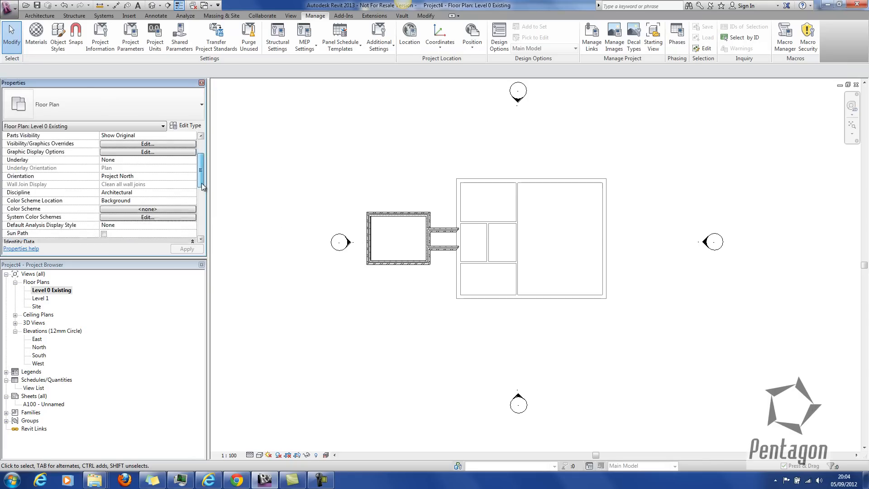
pyautogui.scroll(-3)
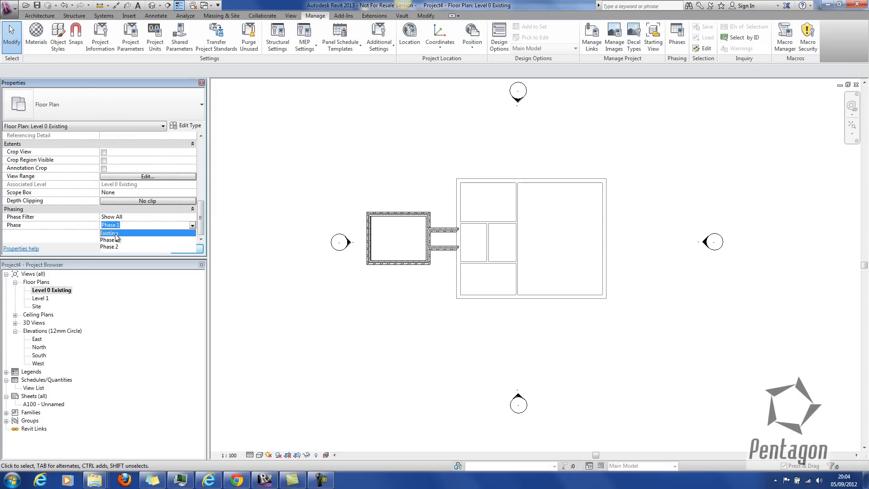
pyautogui.click(108, 233)
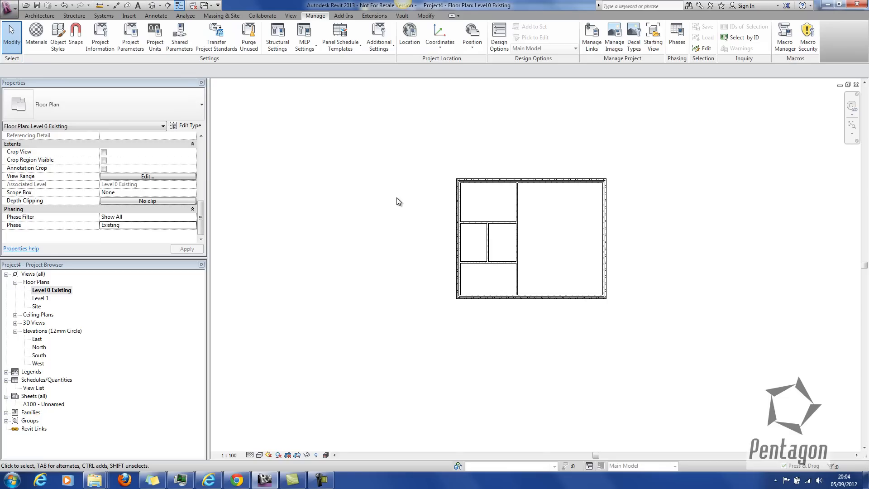
pyautogui.moveTo(612, 102)
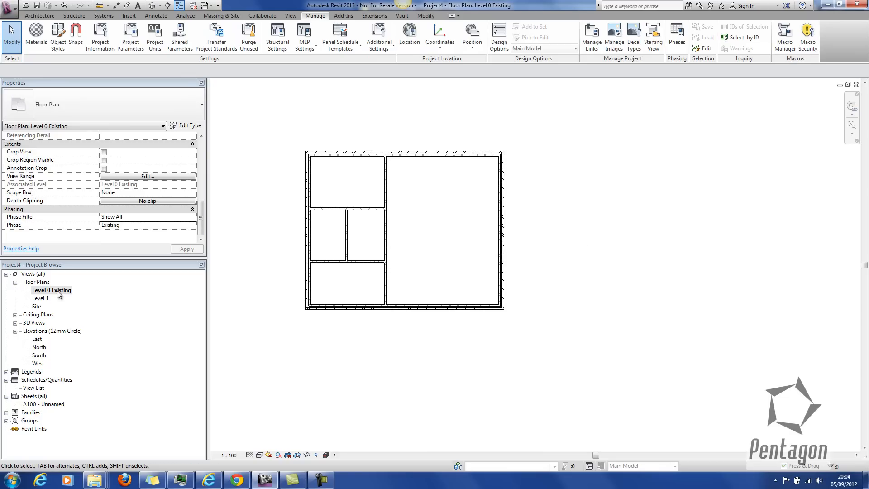
# Step: Duplicate the existing plan as Level 0 Phase 1 and set its view phase to Phase 1
pyautogui.rightClick(49, 289)
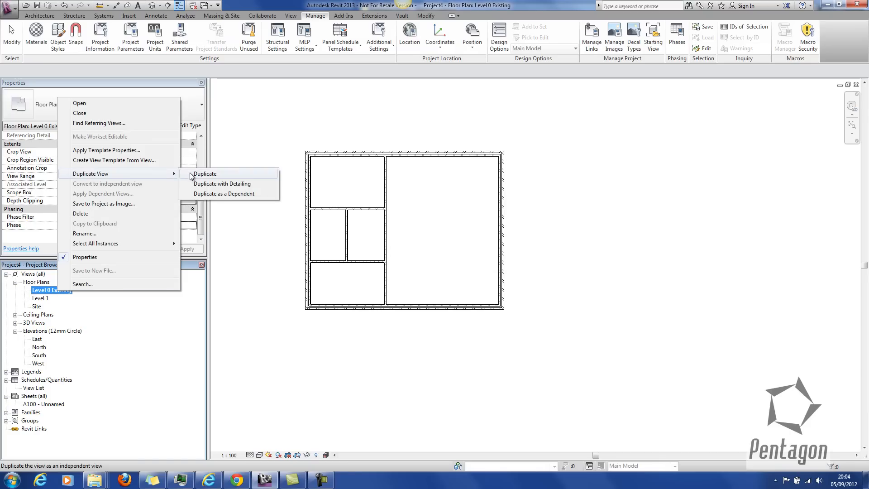
pyautogui.click(204, 173)
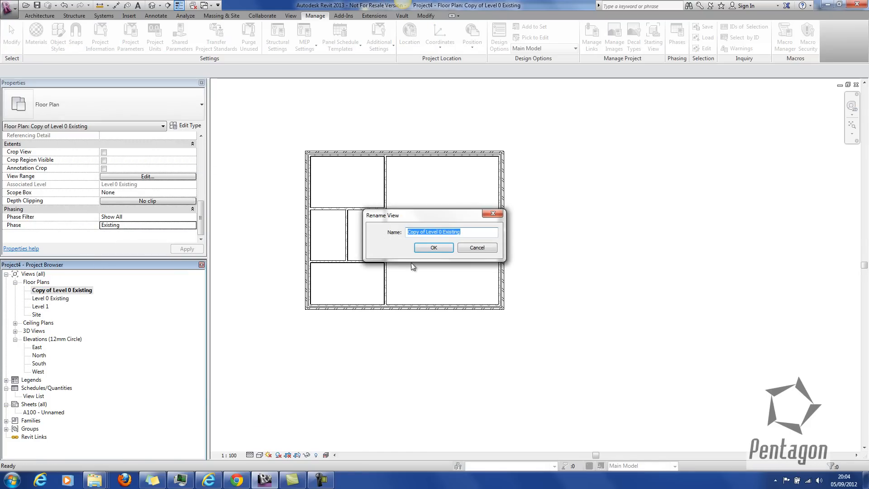
pyautogui.write('Level 0 Phase 1')
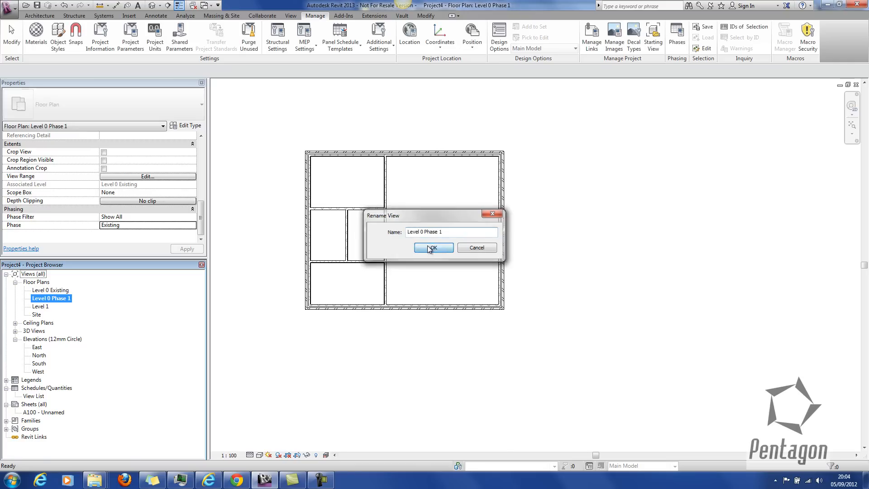
pyautogui.click(434, 247)
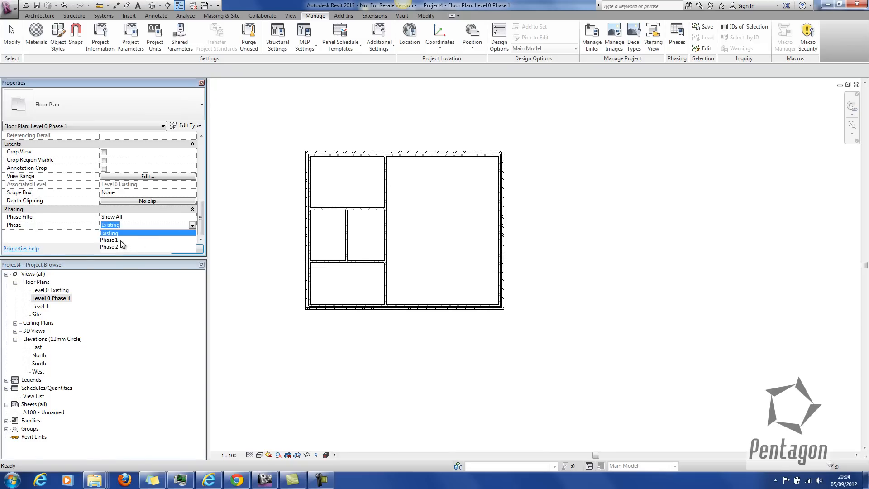
pyautogui.click(109, 239)
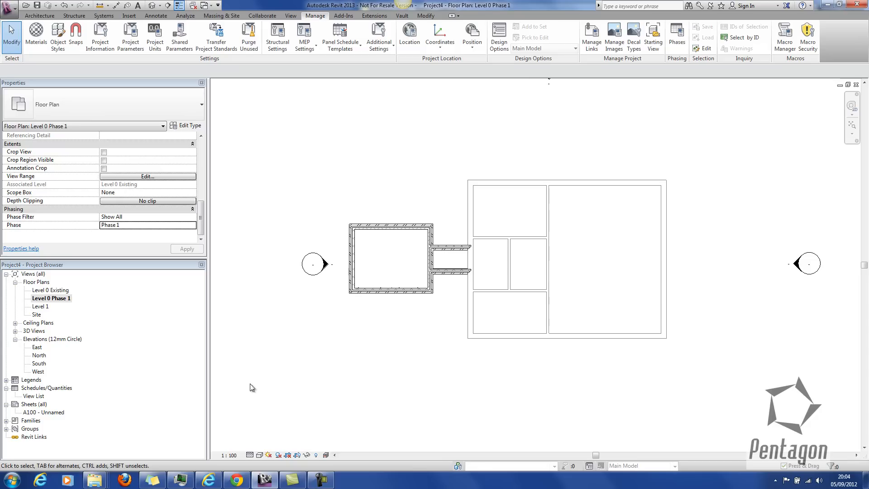
# Step: Duplicate the Phase 1 plan and rename the copy Level 0 Phase 2
pyautogui.rightClick(51, 298)
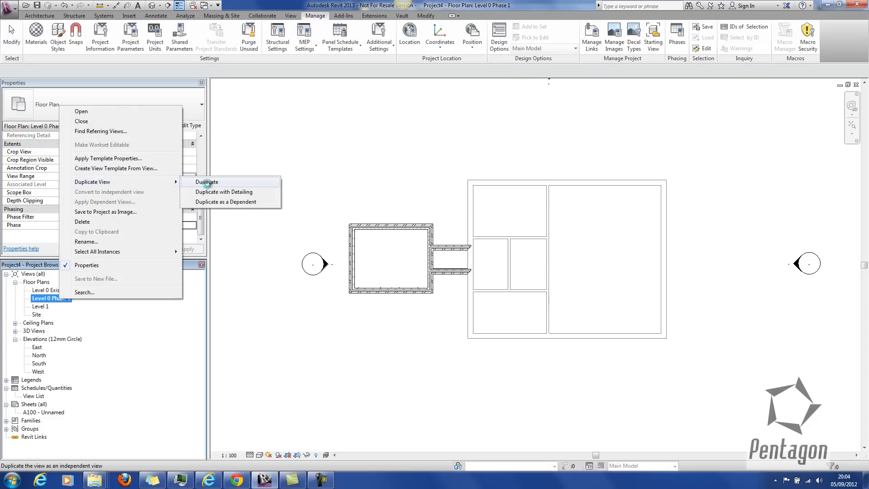
pyautogui.click(208, 181)
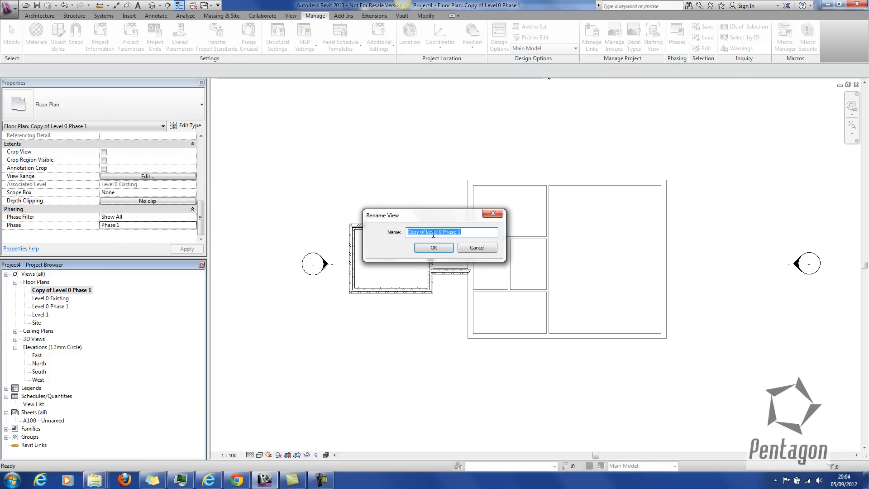
pyautogui.write('Level 0 Phase 1')
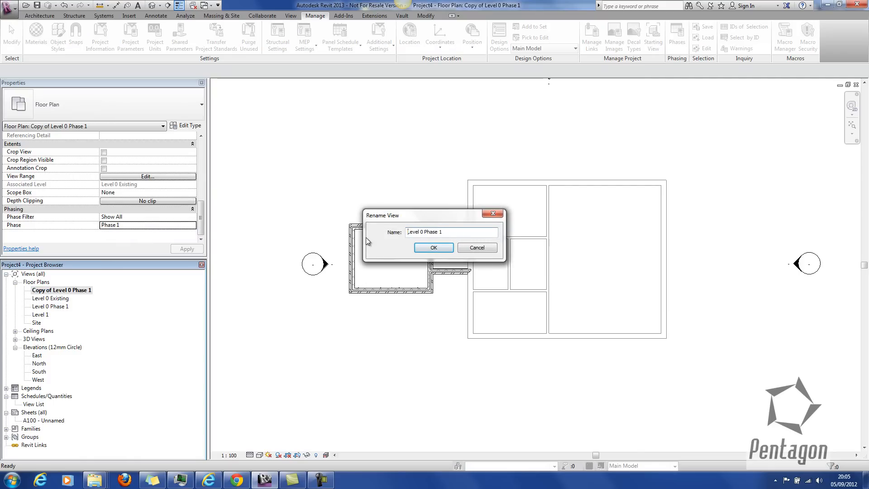
pyautogui.write('Level 0 Phase 2')
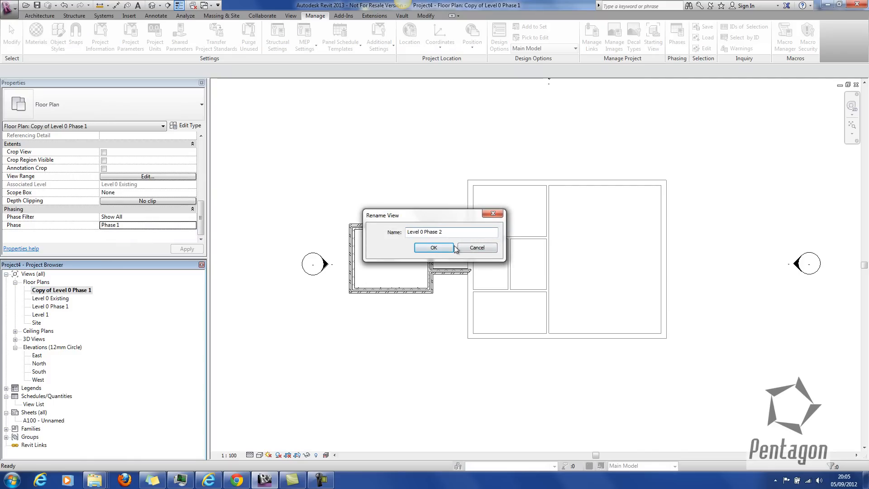
pyautogui.click(434, 247)
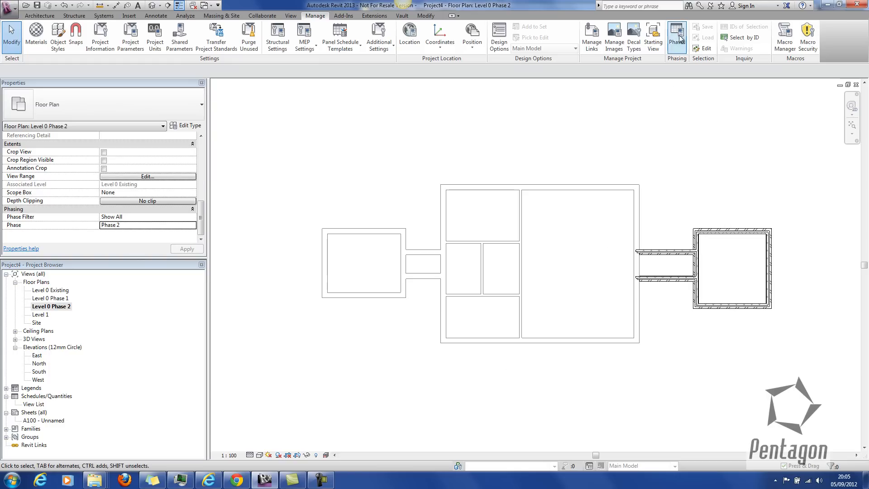
# Step: Close the Phasing dialog with OK and select a corridor wall of the Phase 2 annex
pyautogui.click(677, 36)
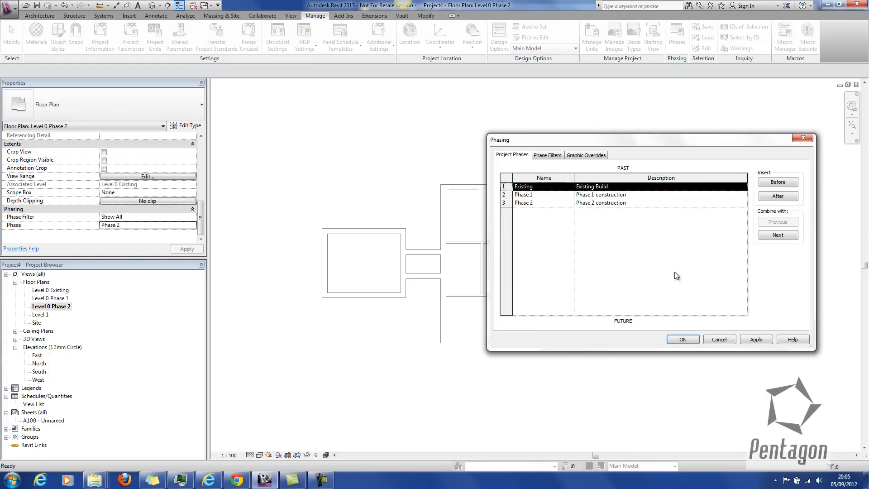
pyautogui.click(683, 339)
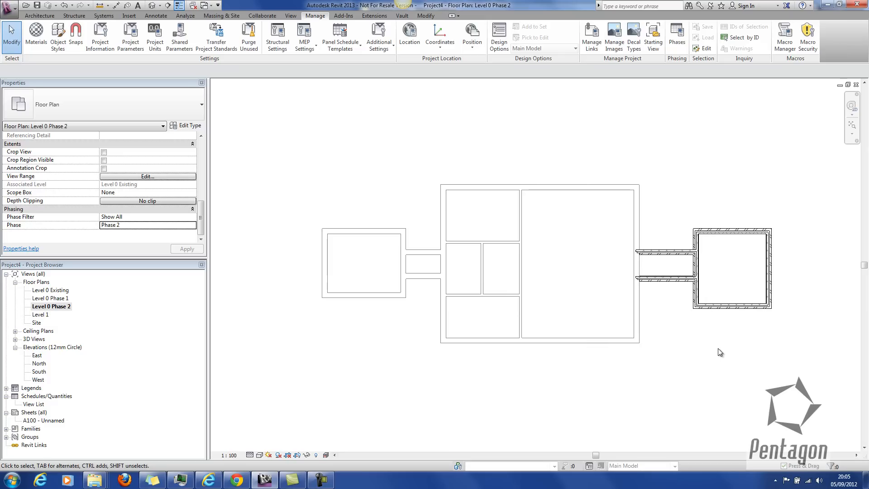
pyautogui.moveTo(671, 237)
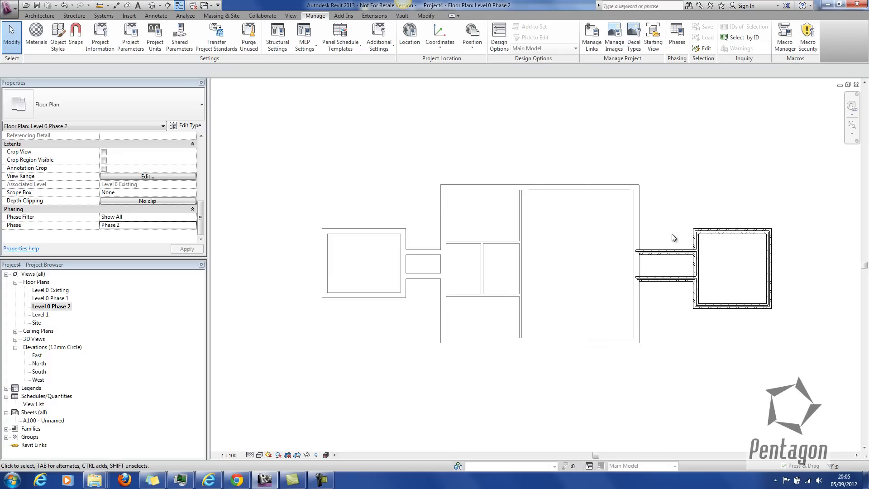
pyautogui.click(588, 246)
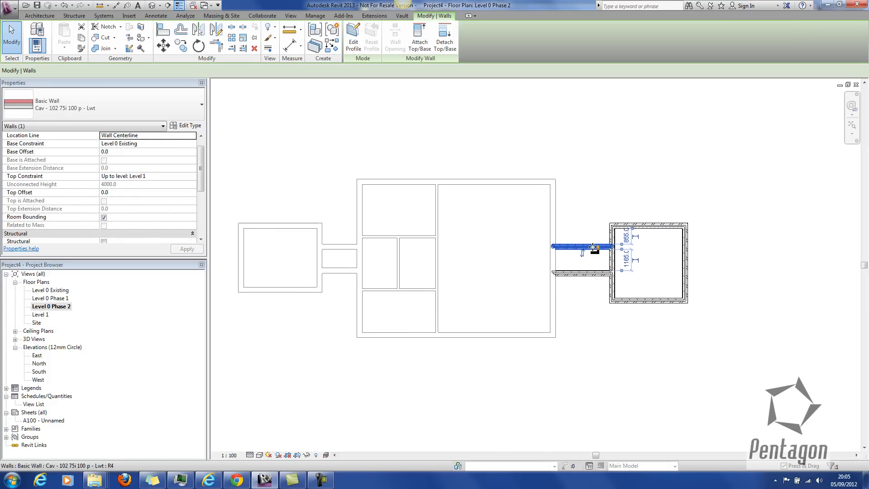
pyautogui.moveTo(588, 238)
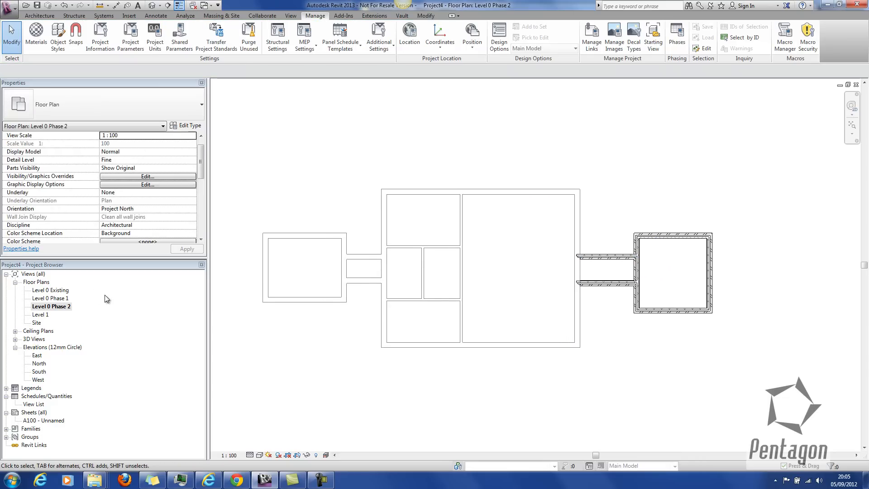
# Step: Open the Level 0 Existing, Phase 1 and Phase 2 plans in turn, ending on Level 0 Existing
pyautogui.doubleClick(47, 290)
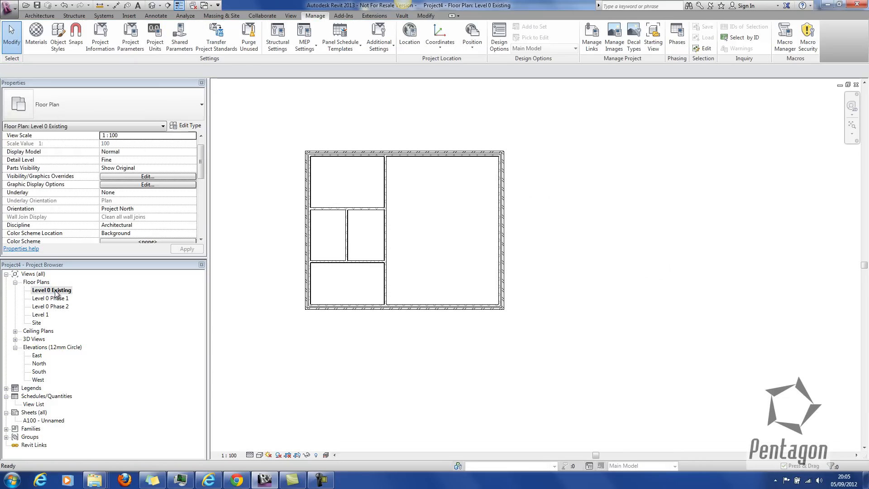
pyautogui.doubleClick(49, 298)
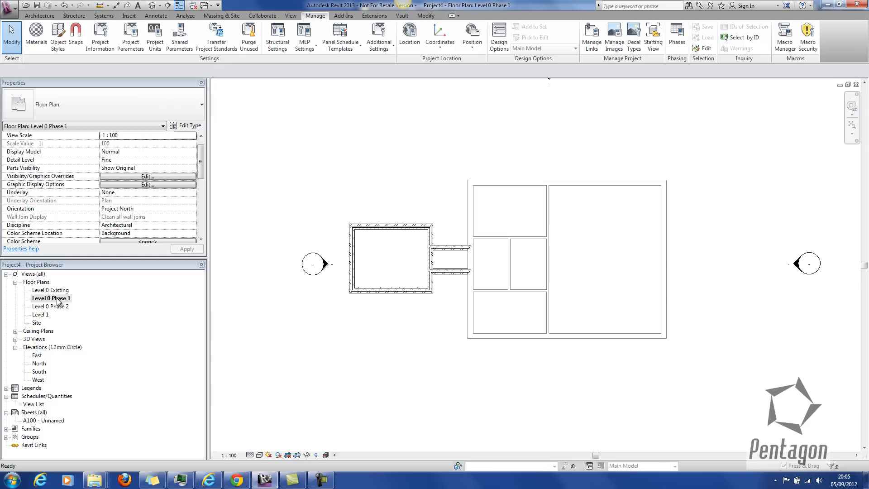
pyautogui.doubleClick(50, 306)
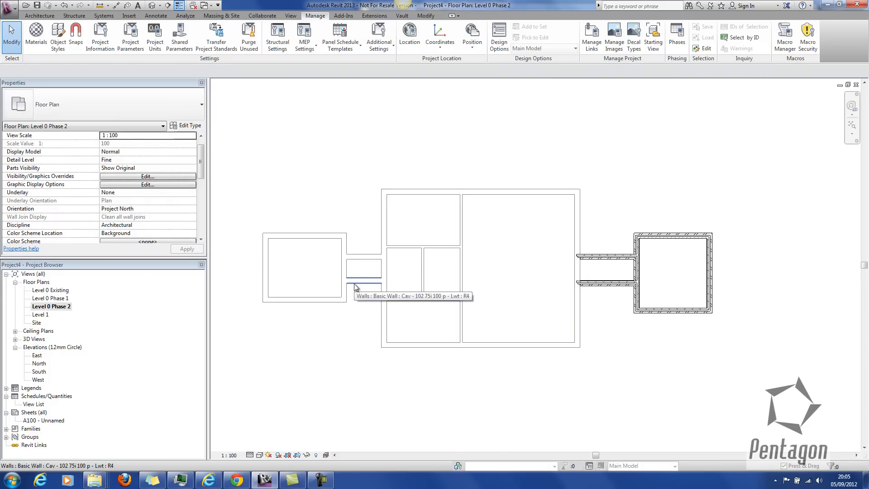
pyautogui.doubleClick(45, 289)
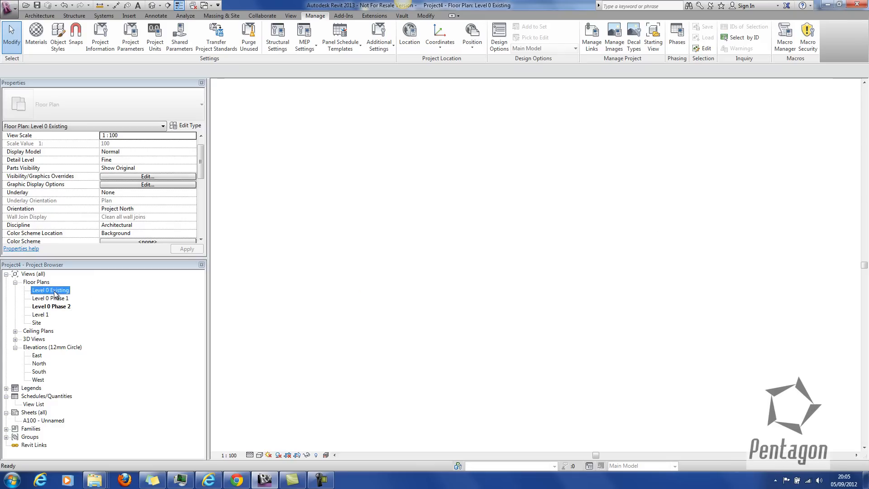
pyautogui.doubleClick(47, 289)
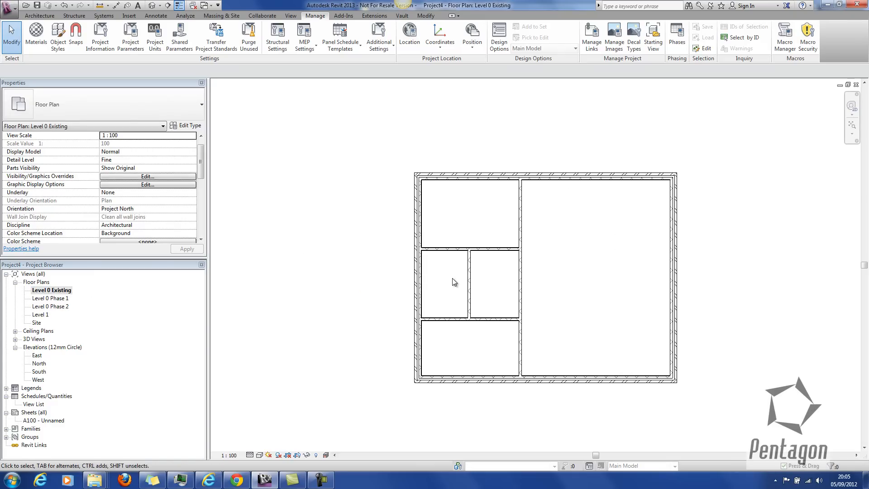
# Step: Demolish an interior partition wall, then check the Level 0 Phase 1 and Phase 2 plans
pyautogui.click(468, 248)
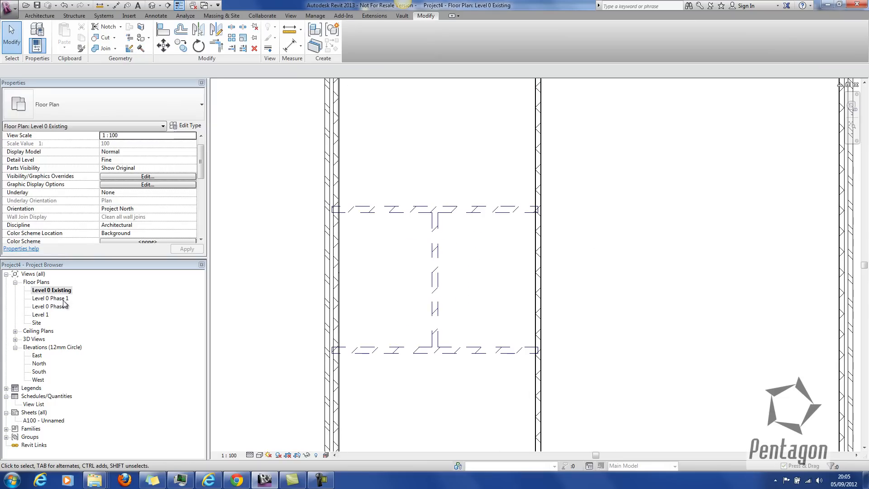
pyautogui.doubleClick(51, 298)
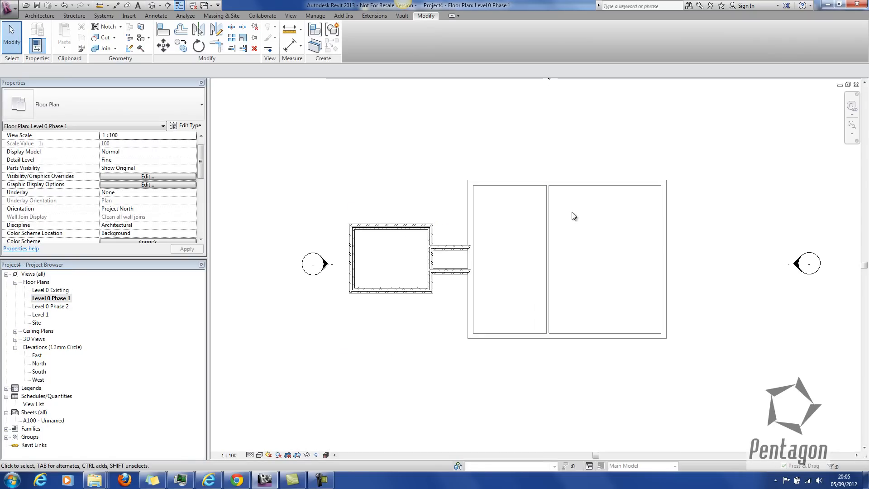
pyautogui.click(50, 306)
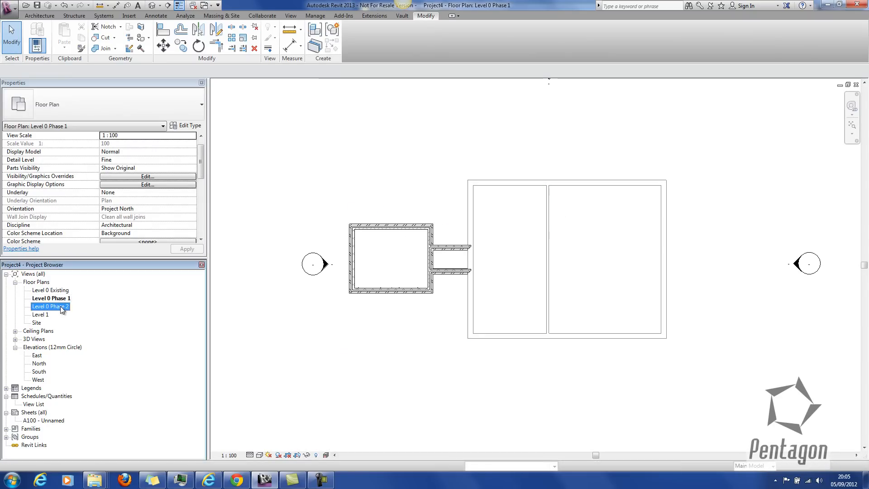
pyautogui.doubleClick(49, 306)
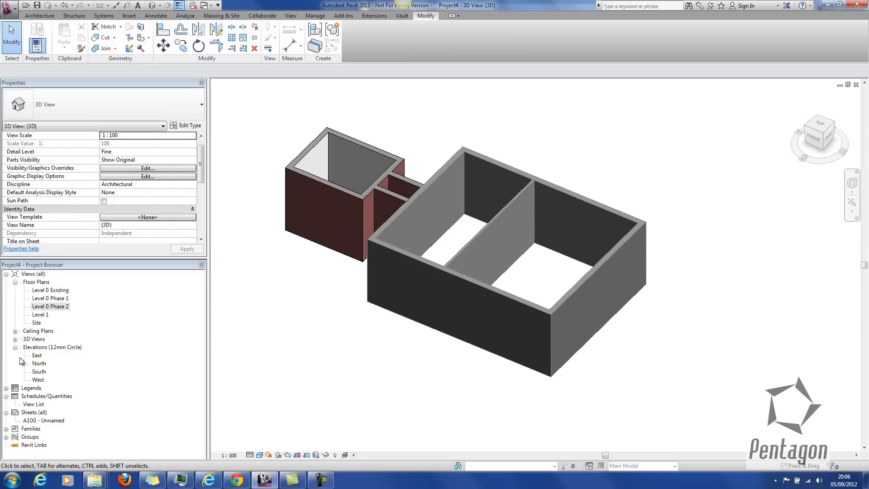
# Step: Duplicate the {3D} view and scroll its properties to the Phasing group
pyautogui.rightClick(31, 347)
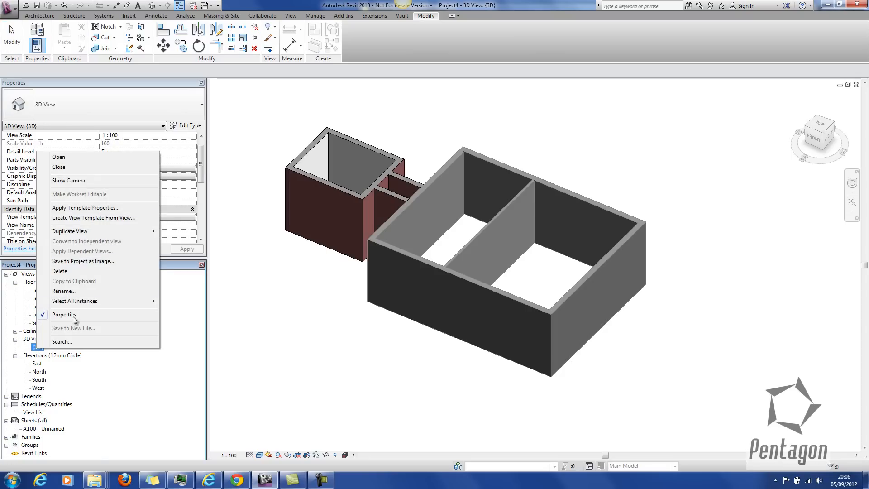
pyautogui.click(70, 230)
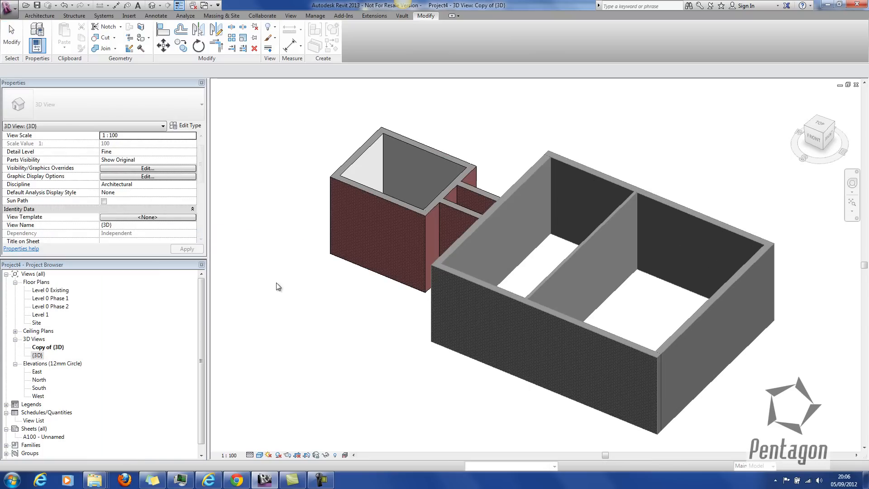
pyautogui.scroll(-3)
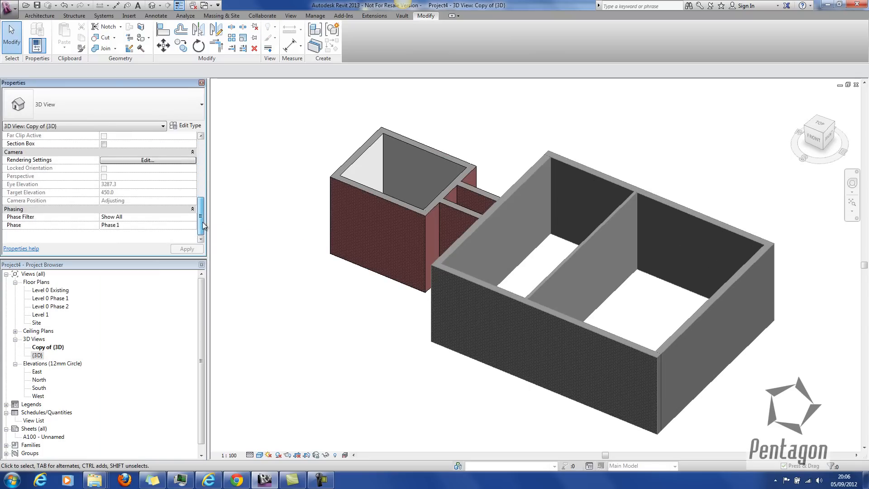
# Step: Cycle the copied 3D view's phase through Existing to Phase 2 and apply it, returning to Level 0 Existing
pyautogui.click(146, 224)
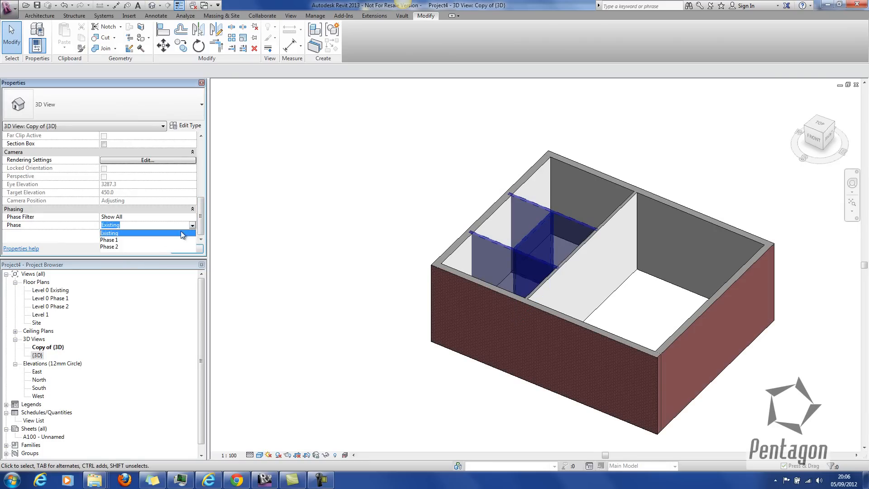
pyautogui.click(109, 239)
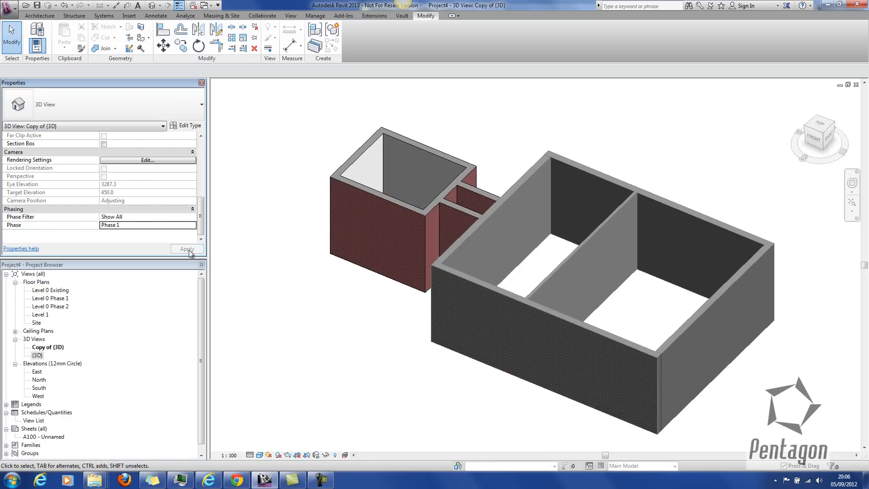
pyautogui.click(146, 225)
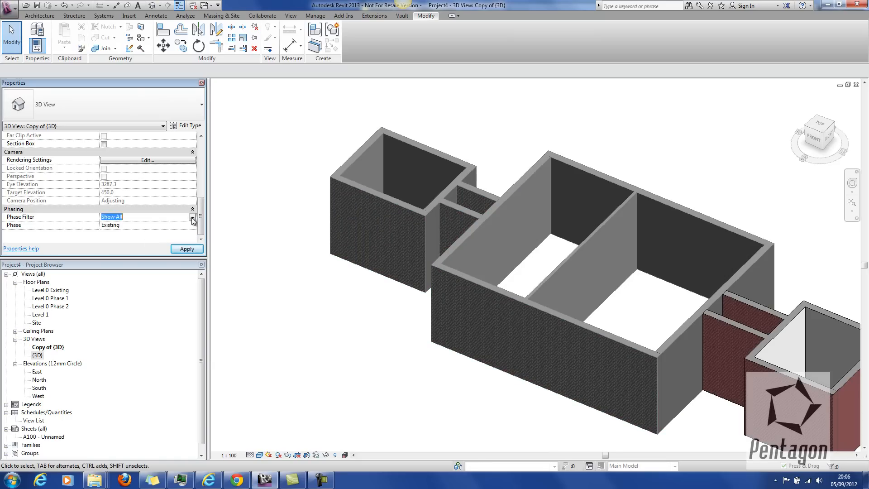
pyautogui.click(192, 217)
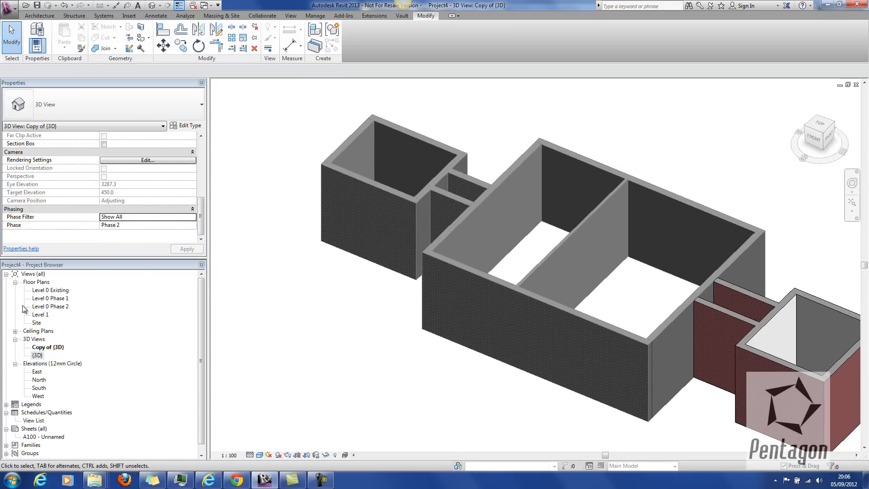
pyautogui.doubleClick(47, 290)
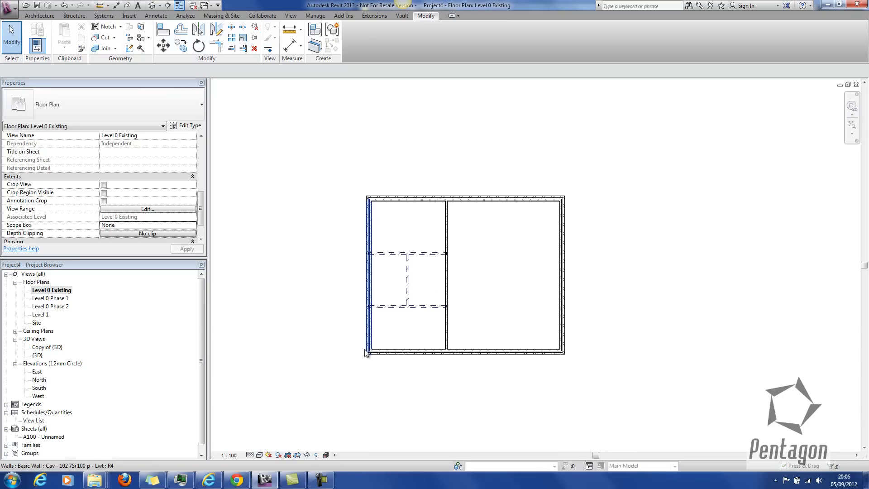
# Step: Select the top exterior wall of the existing building in the Level 0 Existing plan
pyautogui.click(464, 198)
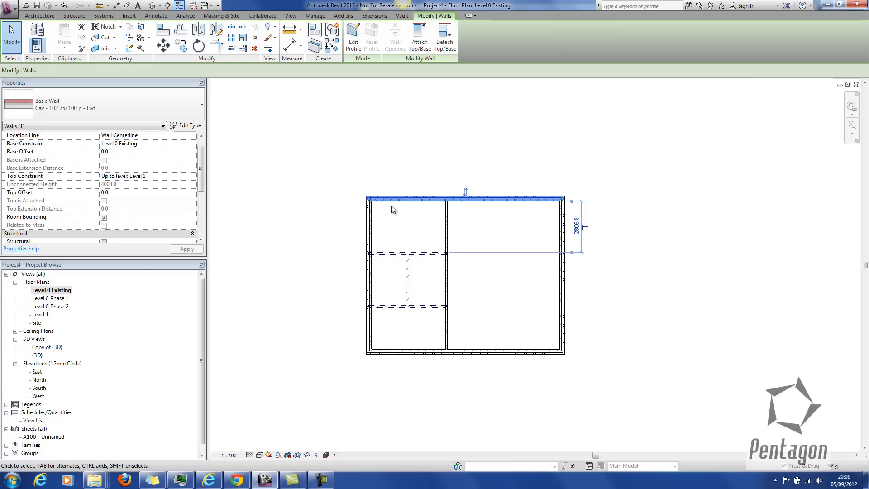
pyautogui.moveTo(90, 294)
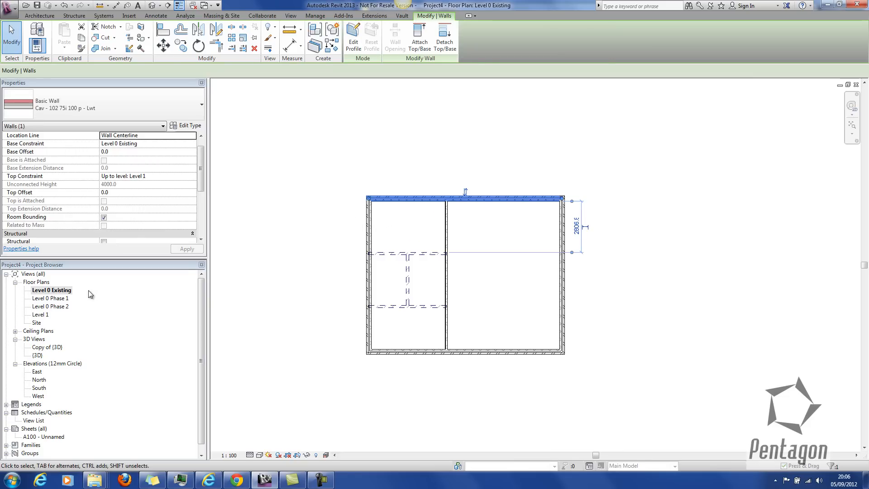